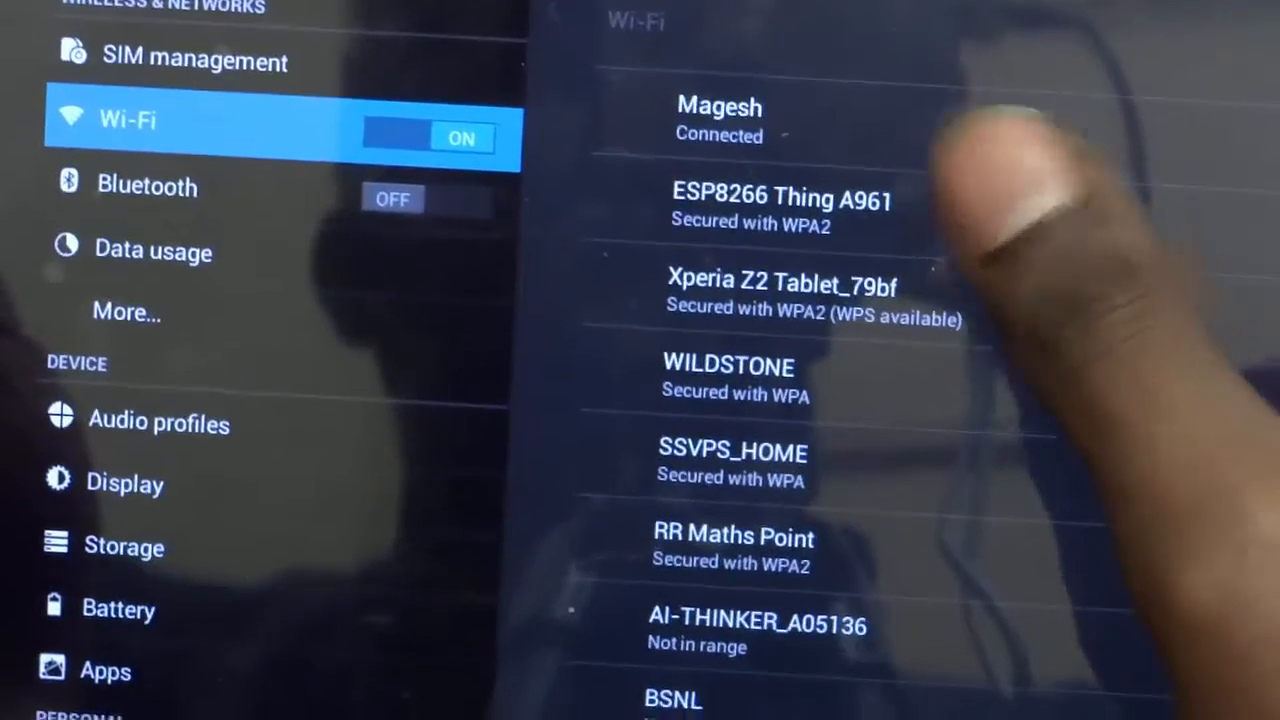
Select the ESP8266 Thing A961 network to bring up its empty password prompt
left_click(783, 200)
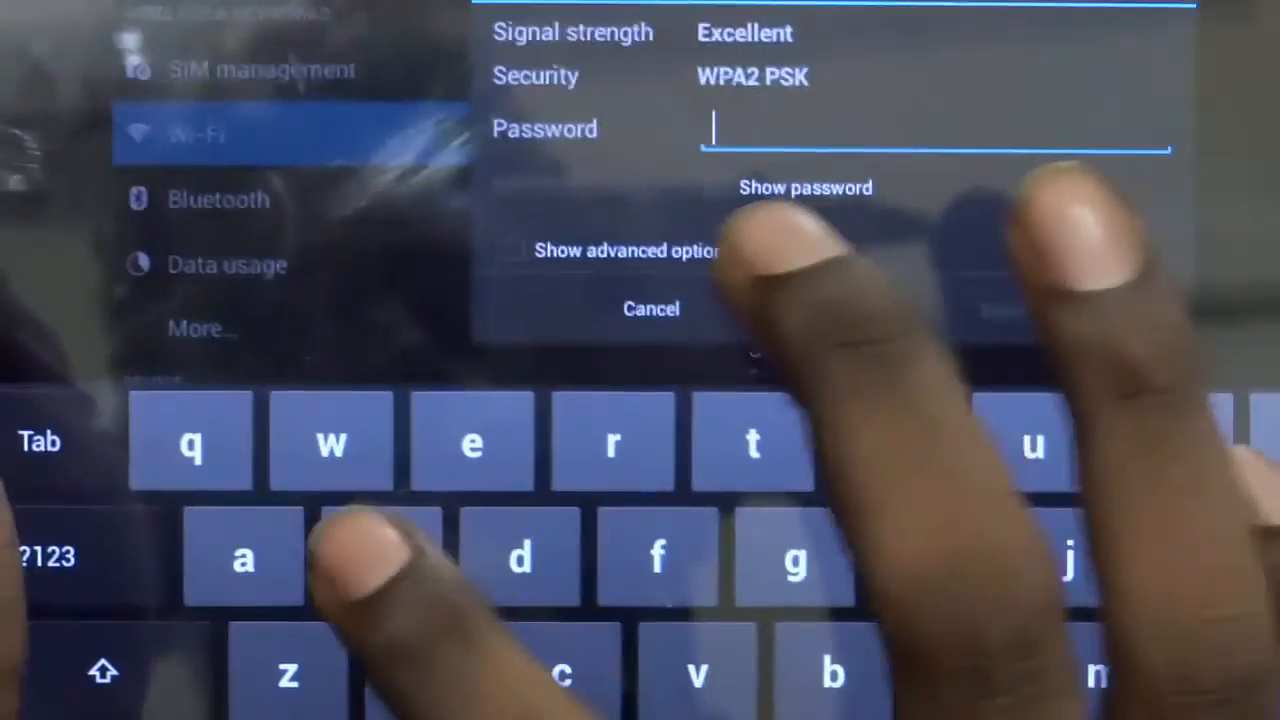
Enter the network password, then launch the Esp8266 app listing Devices 1-5 with on/off controls
left_click(650, 308)
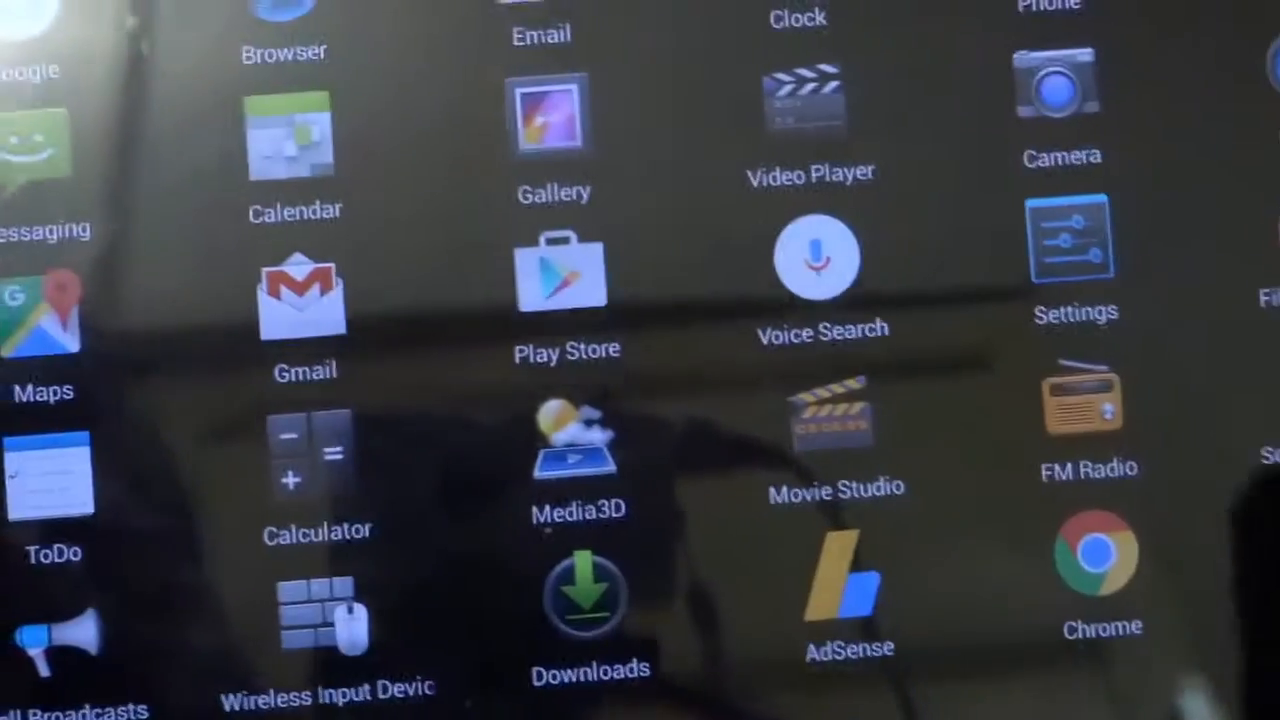
scroll("down", 3)
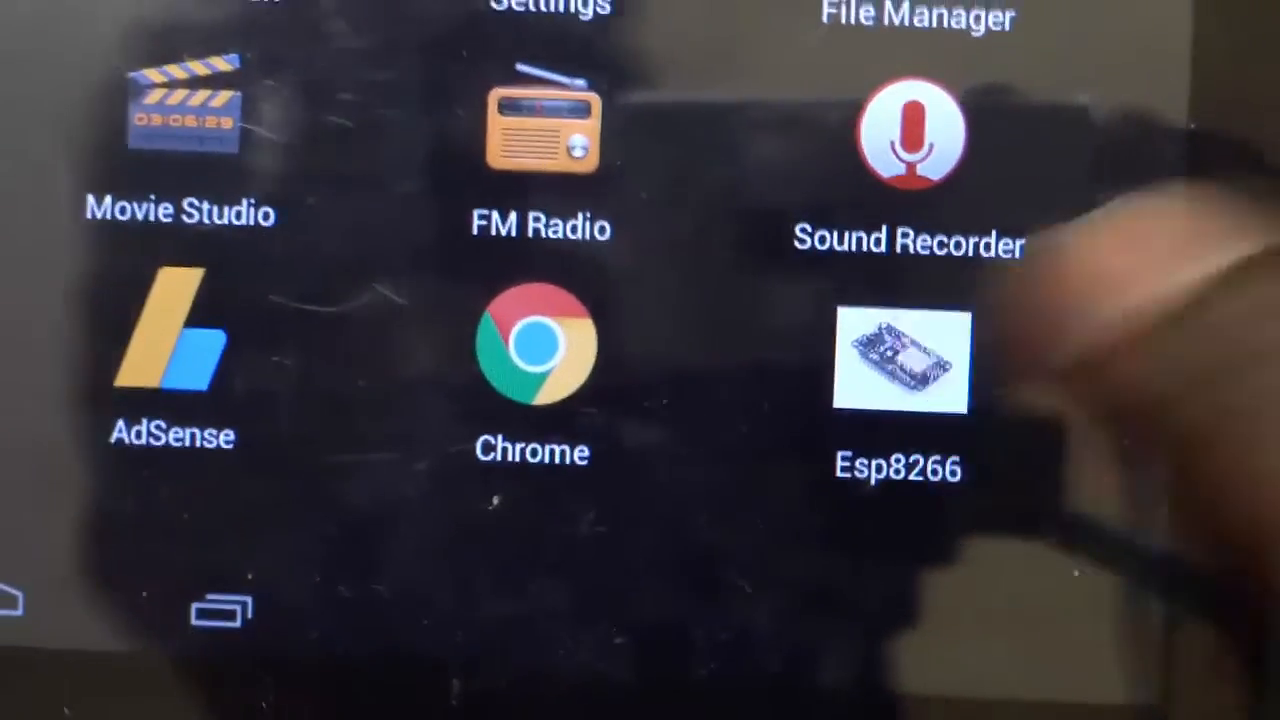
left_click(897, 360)
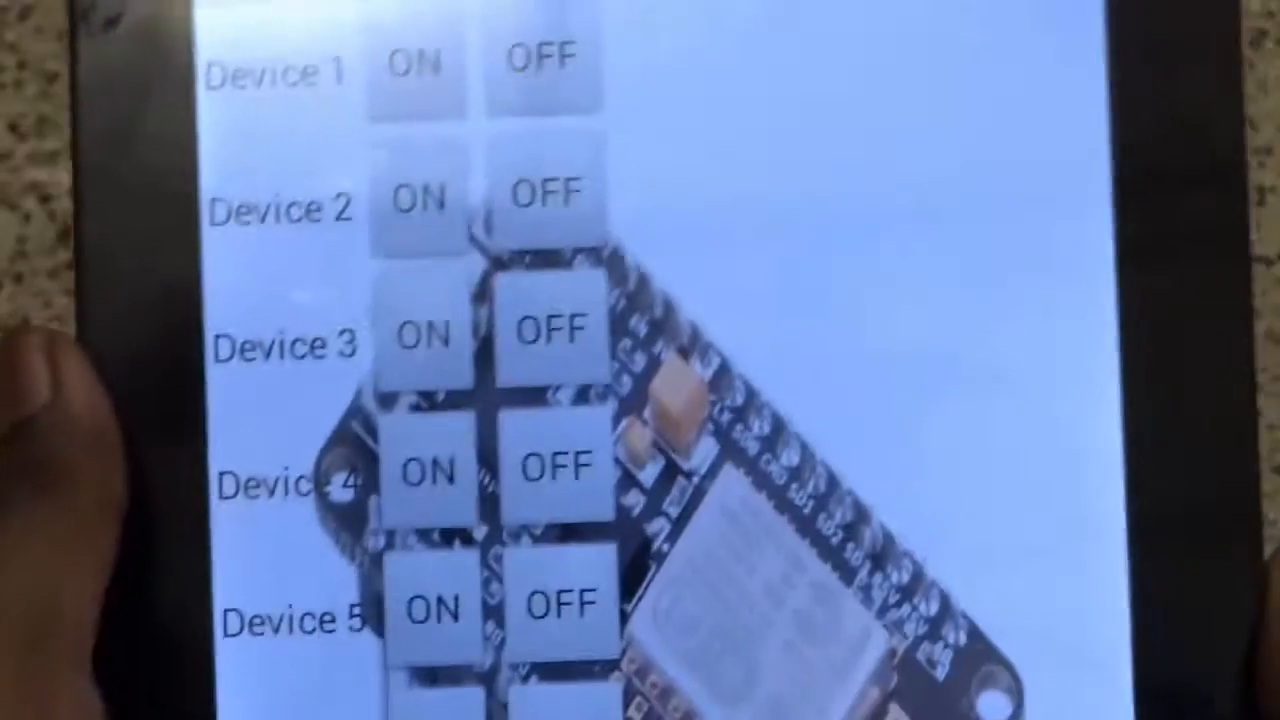